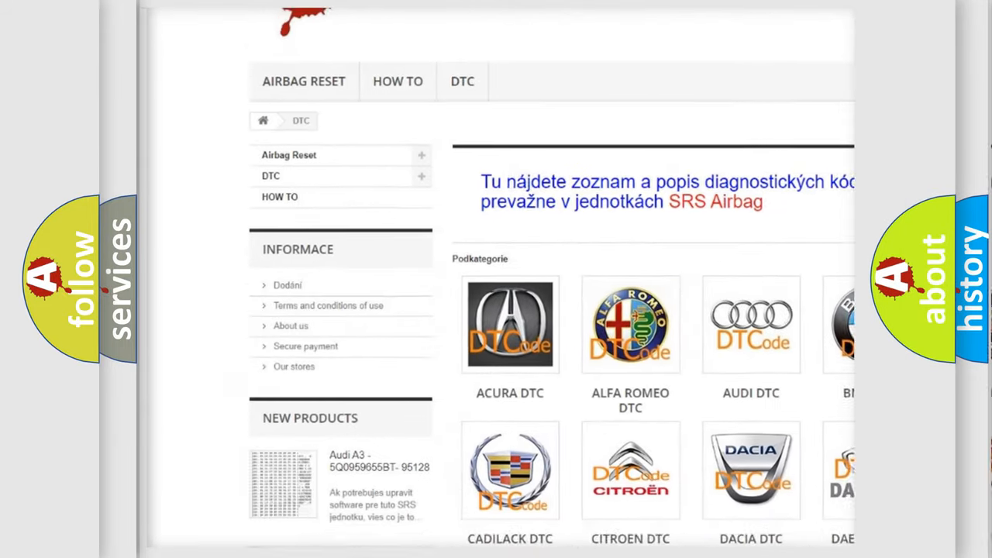
scroll(down, 3)
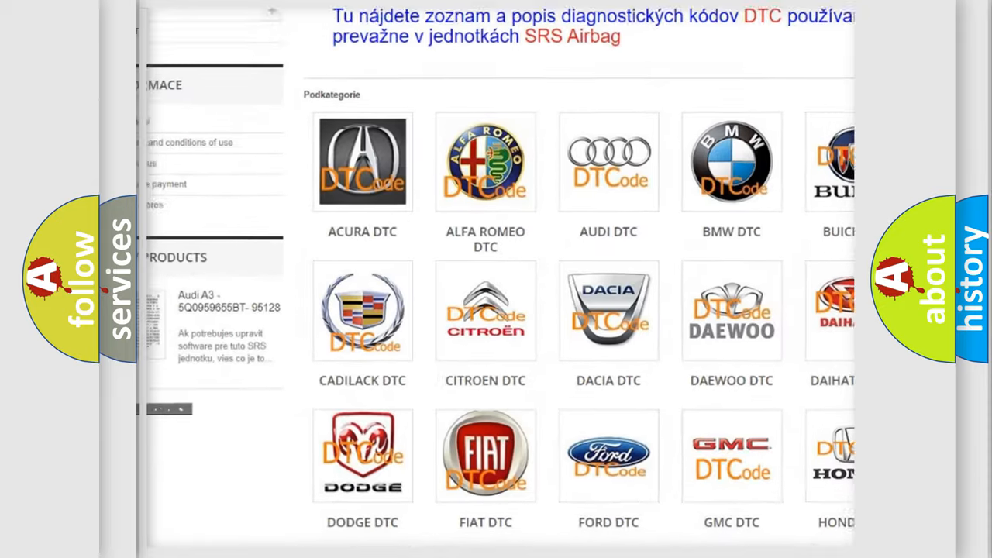
scroll(down, 3)
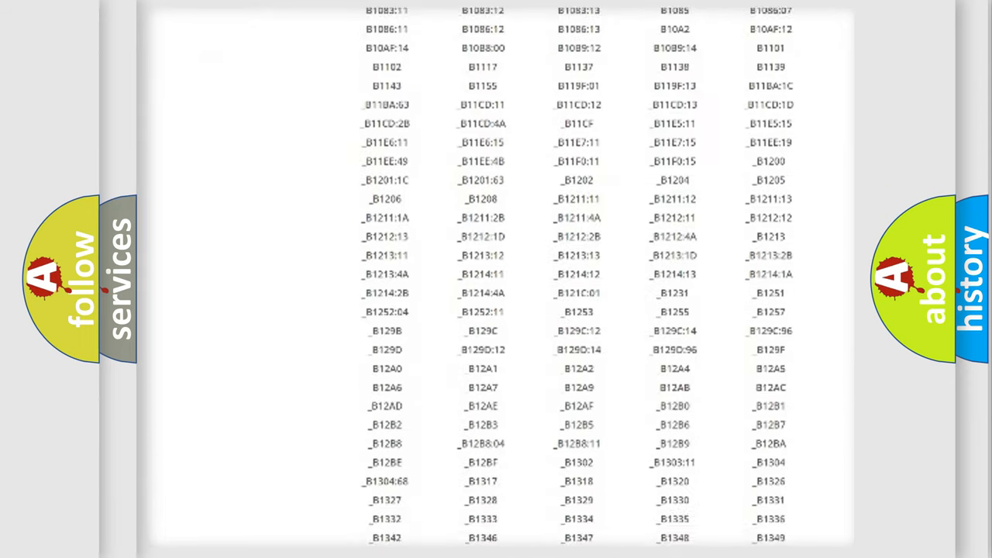
scroll(down, 3)
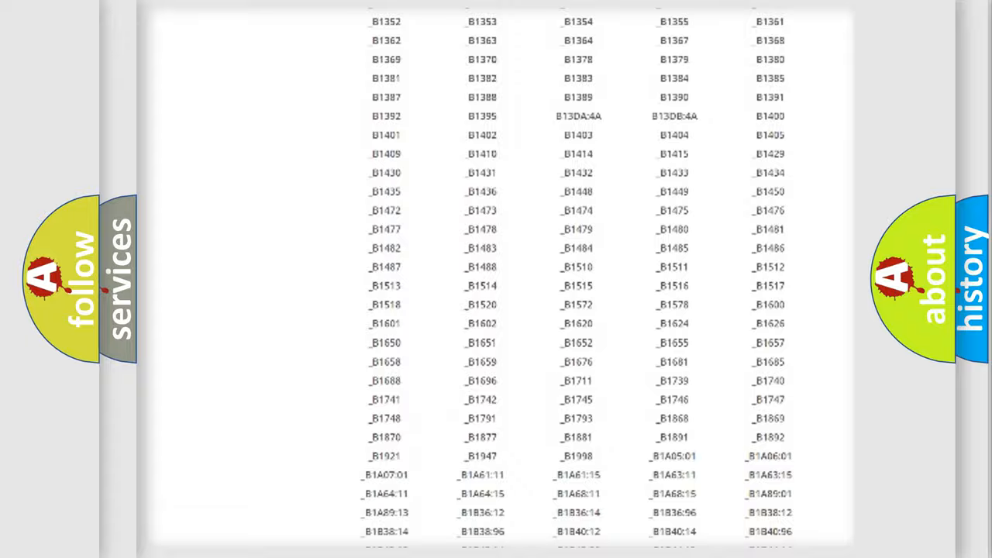